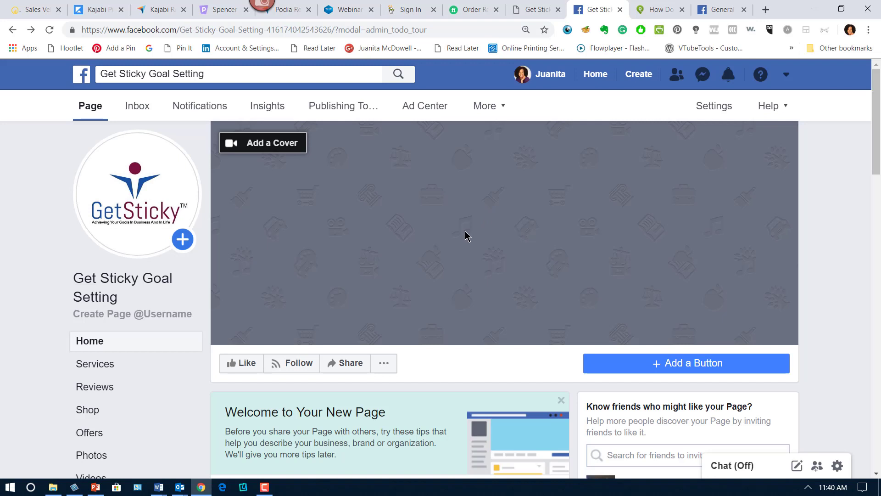
mouse_move(189, 286)
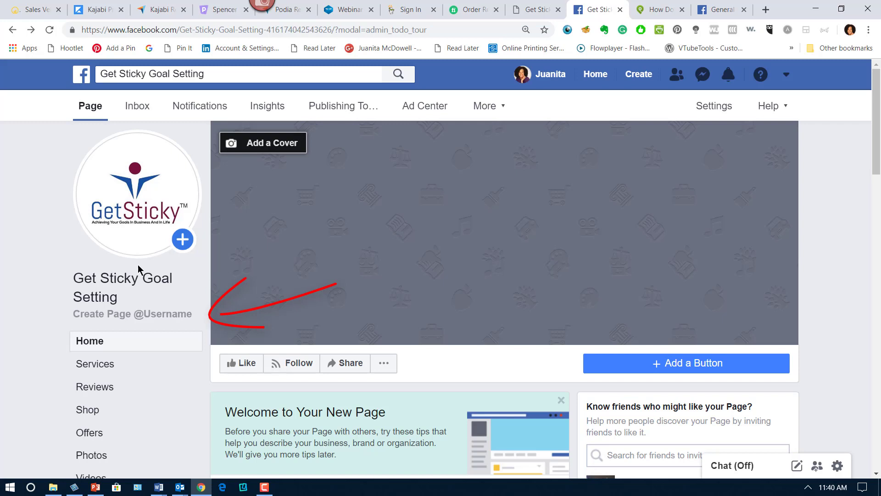
mouse_move(101, 287)
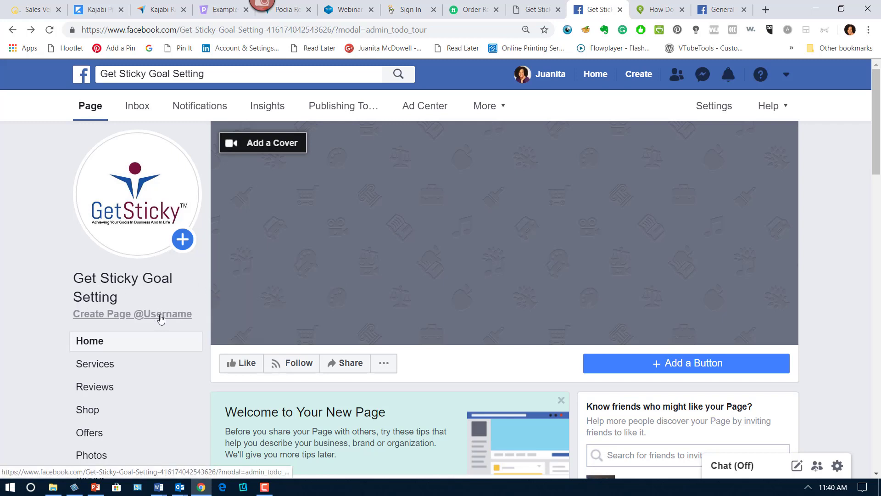
Try the username getstickynow, which is reported taken, and clear the rejected text.
left_click(132, 313)
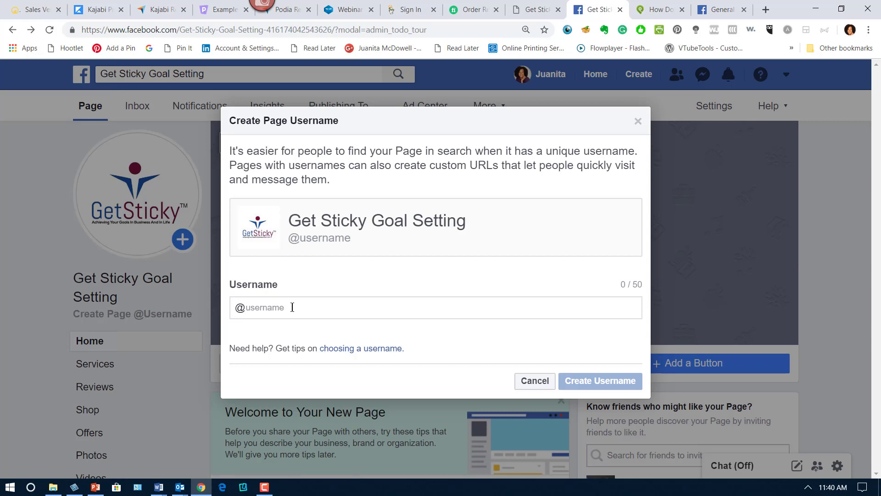
type("getstickynoe")
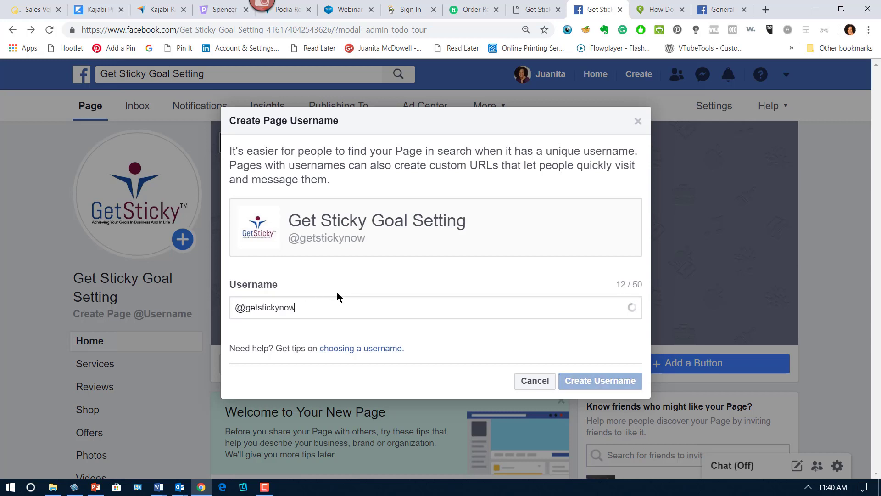
left_click(600, 380)
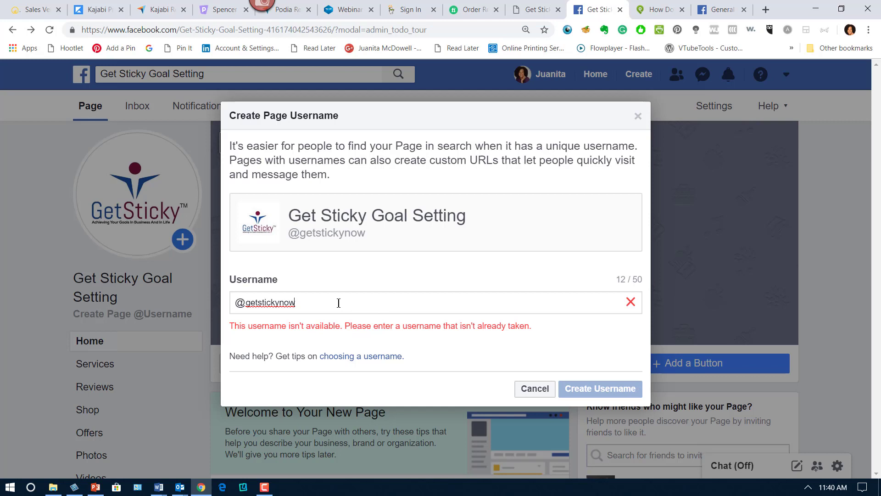
key("BackSpace")
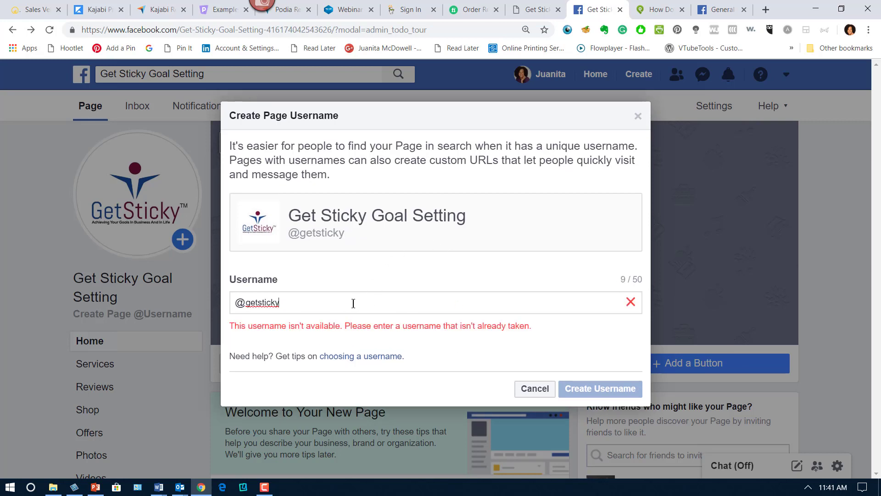
Enter getstickygoals, confirm it is available, and create it as the page username.
type("detsticky")
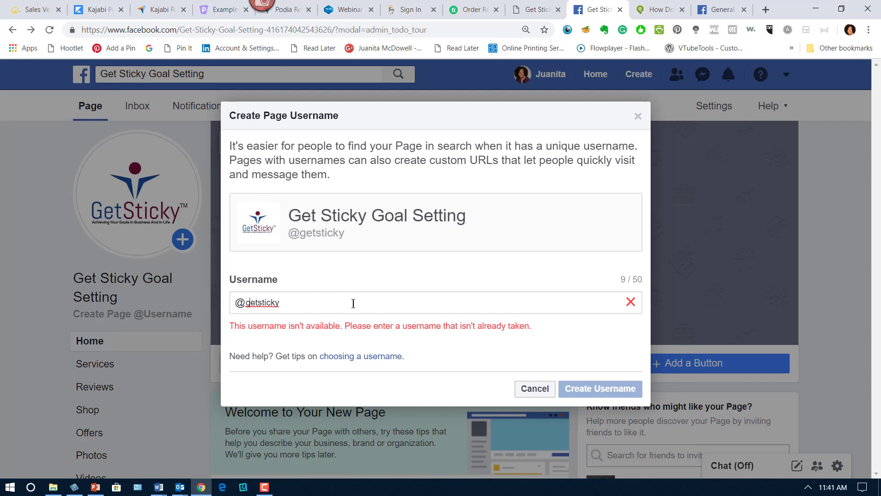
type("getsticky")
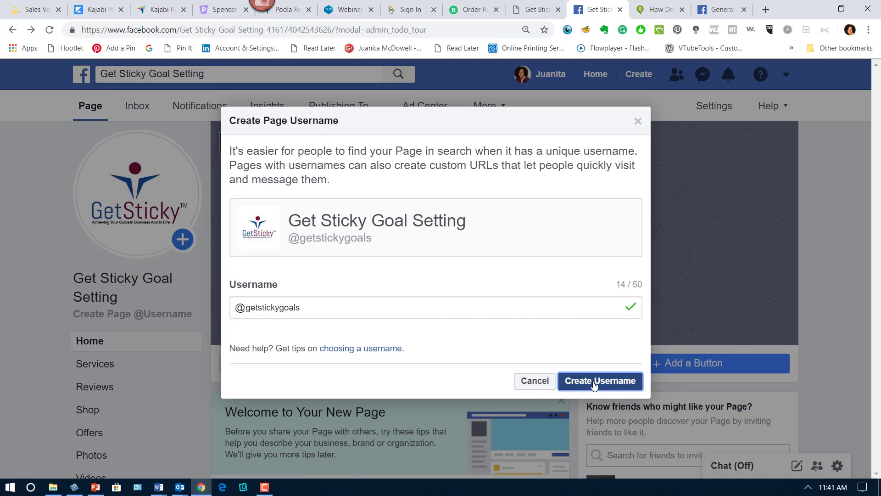
left_click(600, 381)
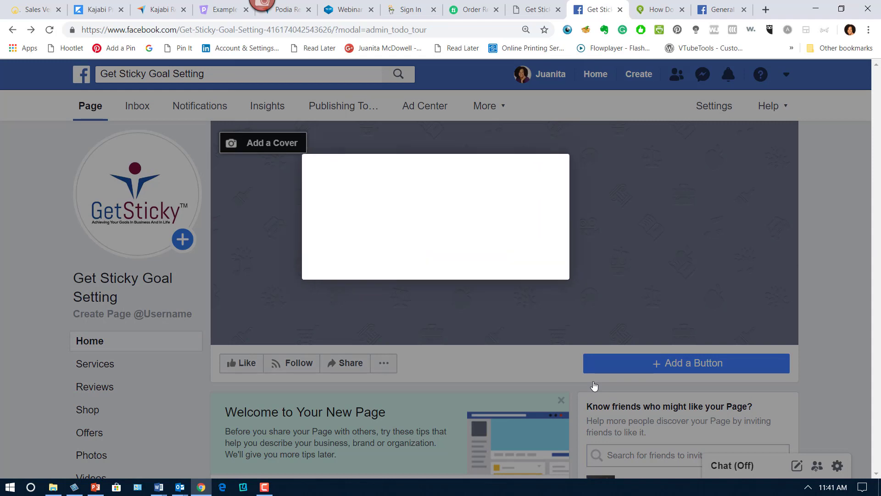